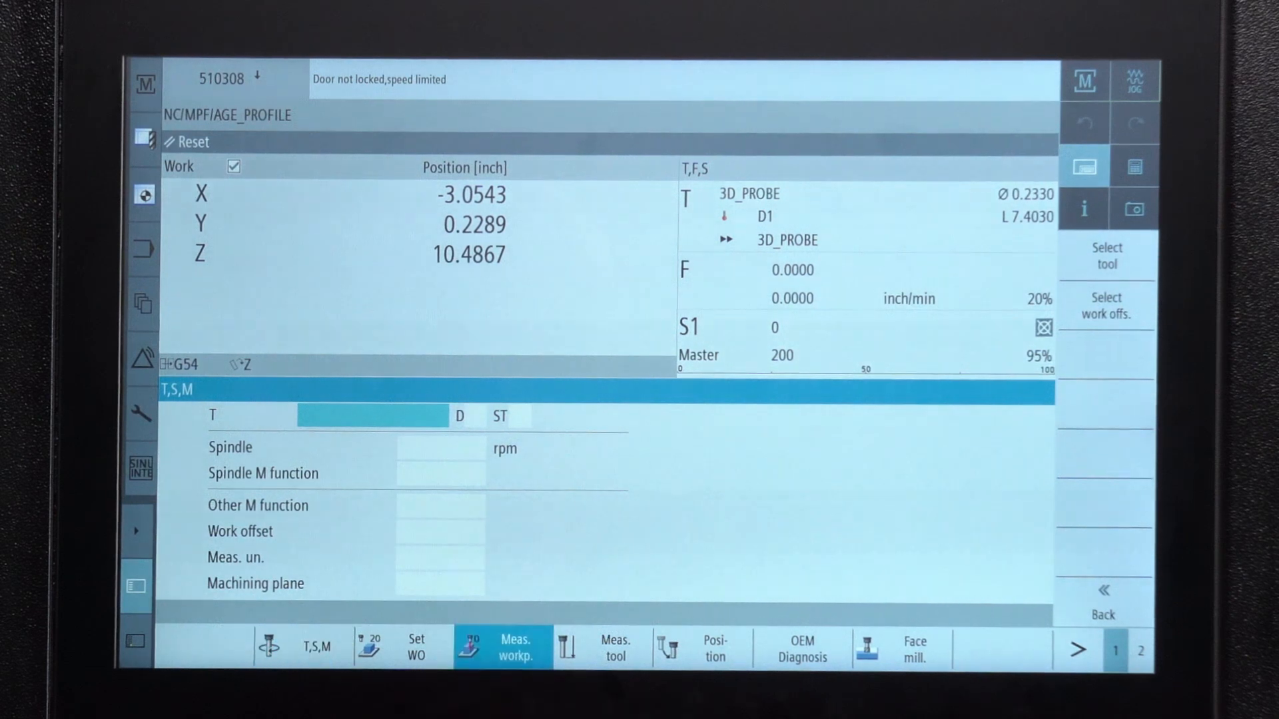
- Leave the T,S,M form and show the Measure Workpiece menu with 3D probe shape options
left_click(500, 646)
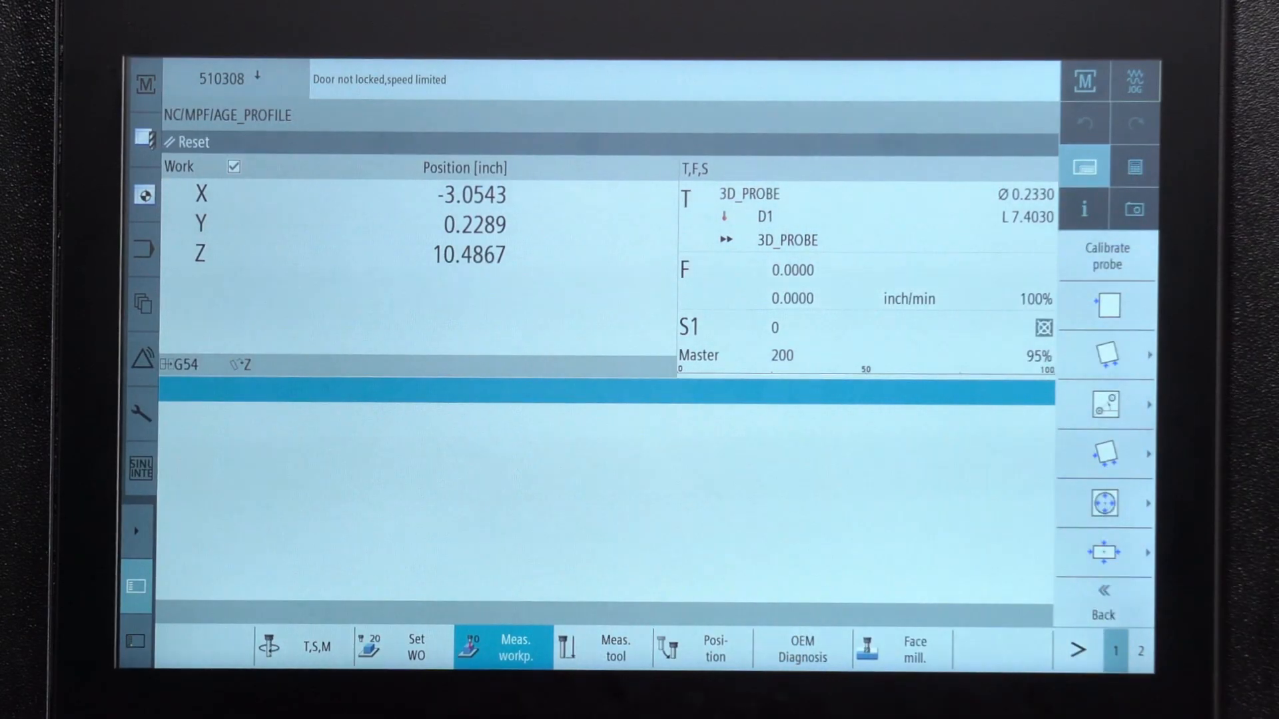